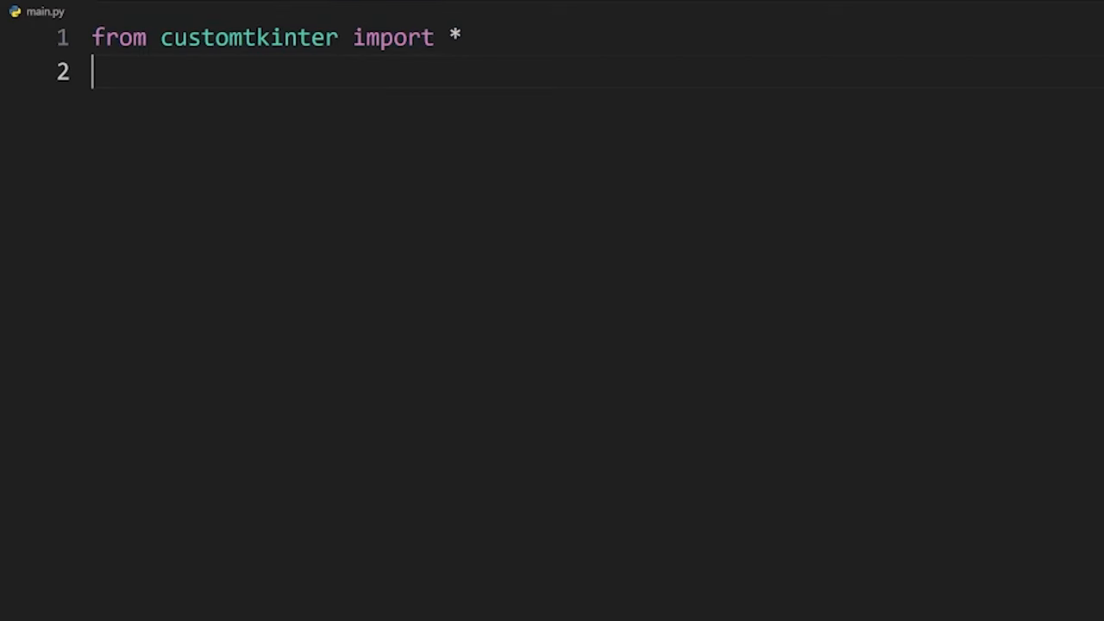
Step: Create app = CTk() with geometry "500x400" and start a btn = CTkButton()
type("app = CTk()")
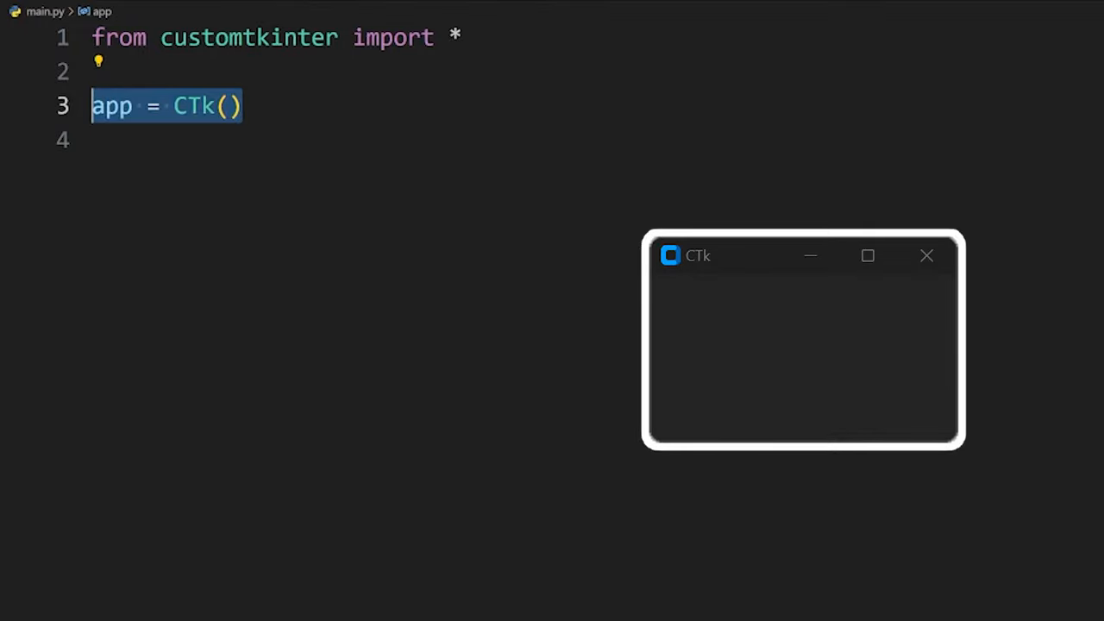
type("app.geometry(\"500x400\")")
type("app.mainloop(")
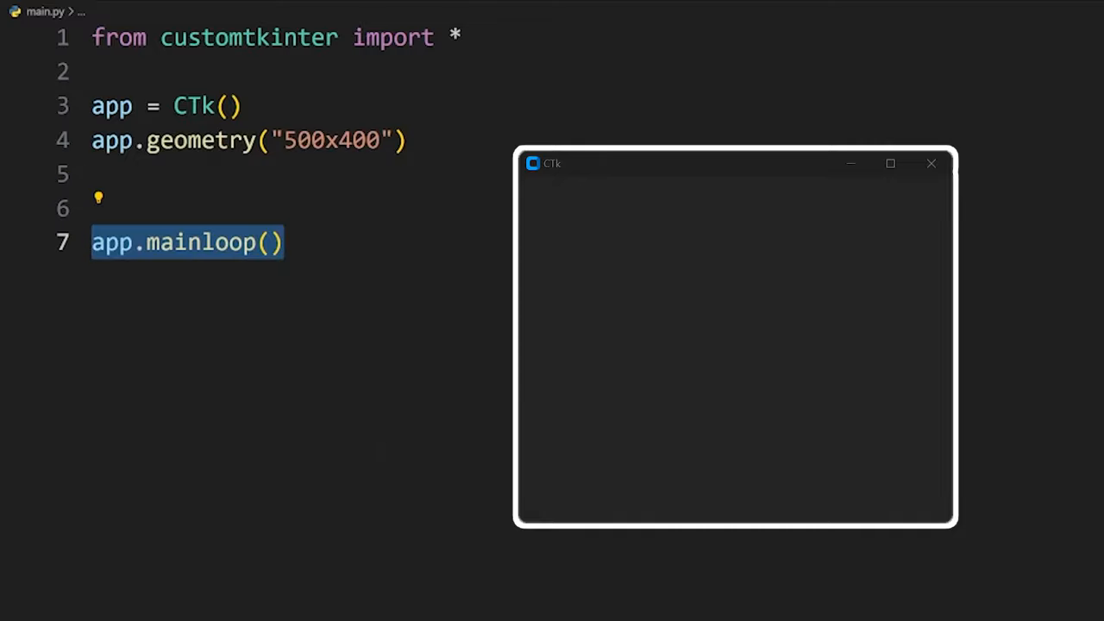
type("btn = CTkButton()")
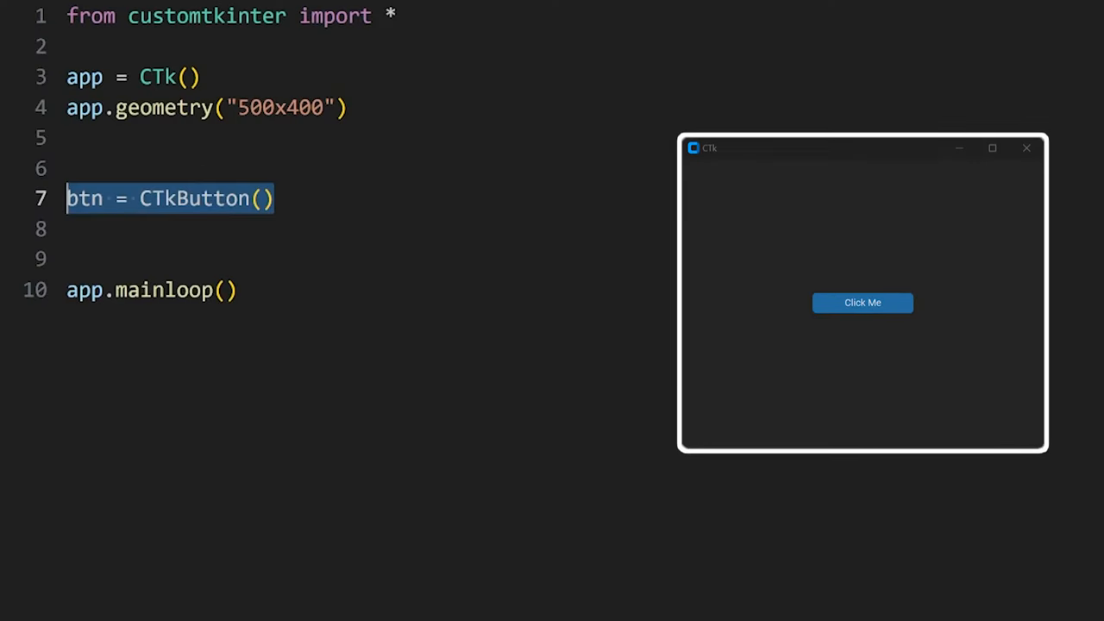
Step: Give the button master=app, text "Click Me", fg_color "#C850C0", border_width=2, placed centered at relx/rely 0.5
type("master=app, text=\"Click Me\"")
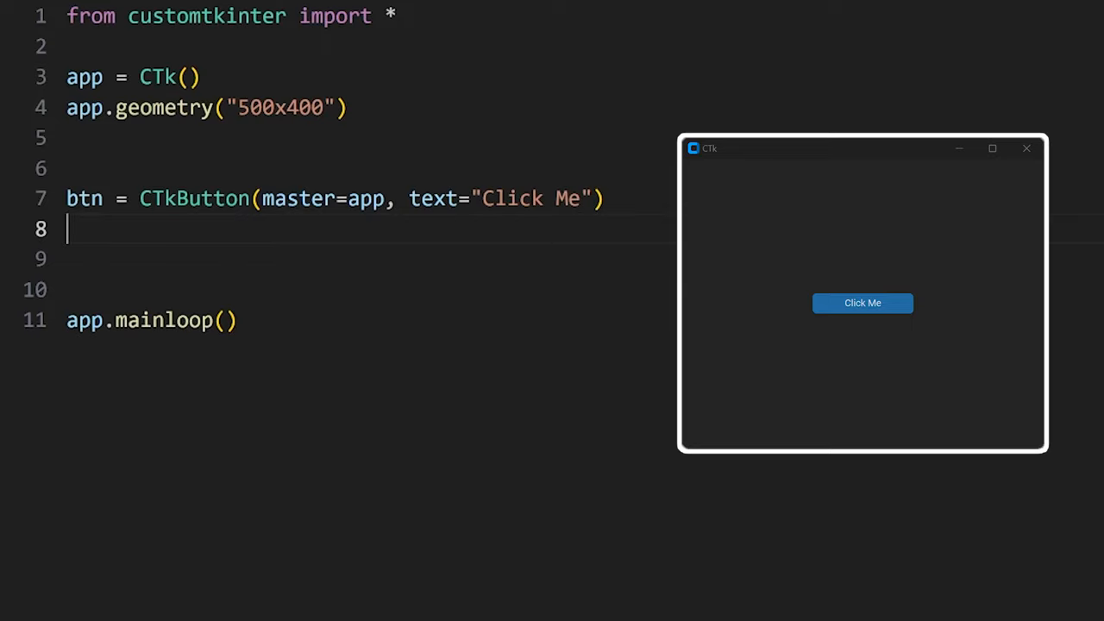
type("btn.place(relx=0.5, rely=0.5, anchor=\"center\")")
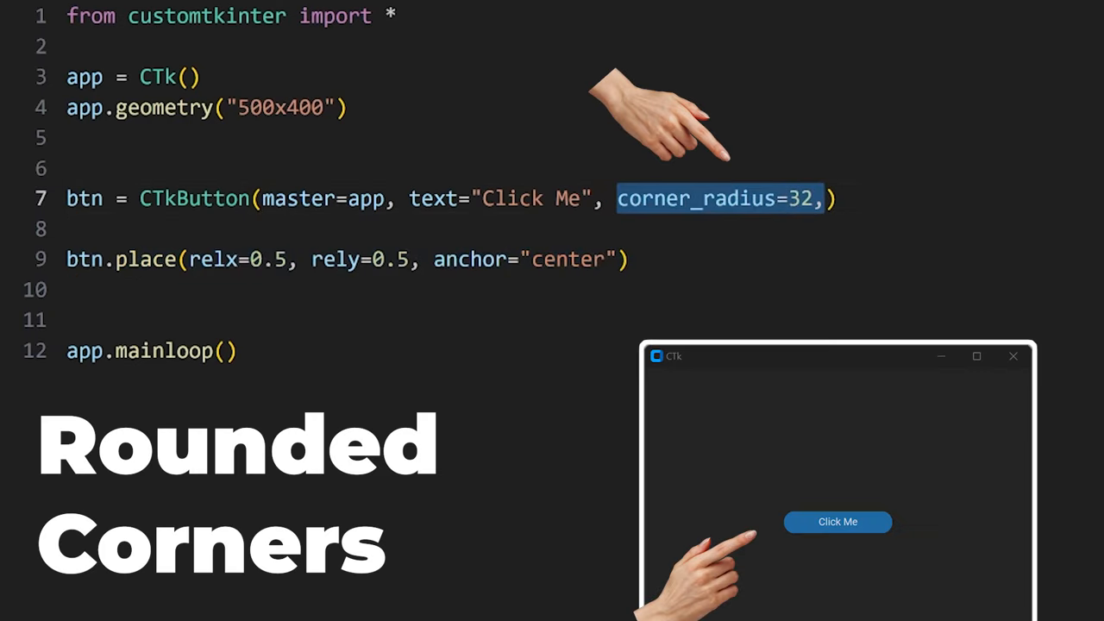
type("fg_color=\"#C850C0\",")
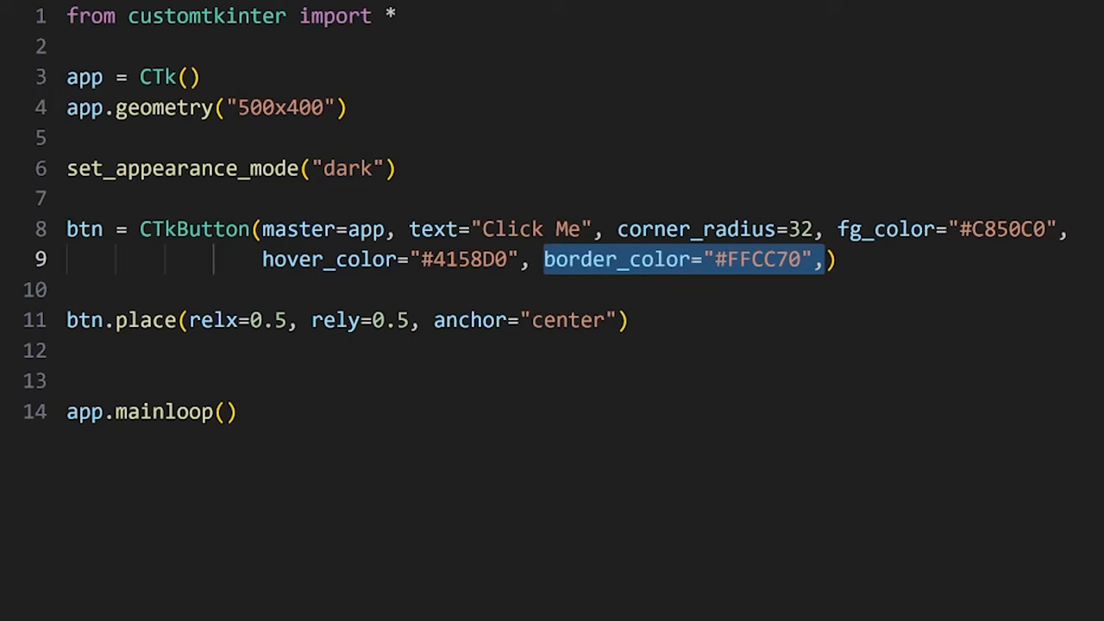
type("border_width=2)")
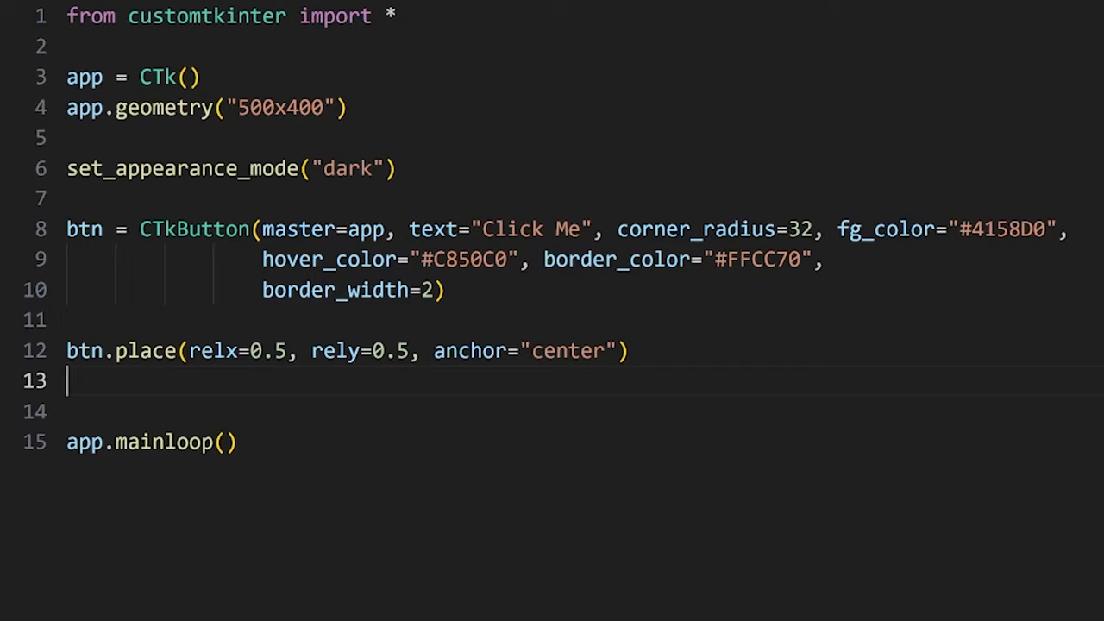
Step: Import Image from PIL and pass the icon to the button via CTkImage(dark_image=img)
type("from PIL import Image")
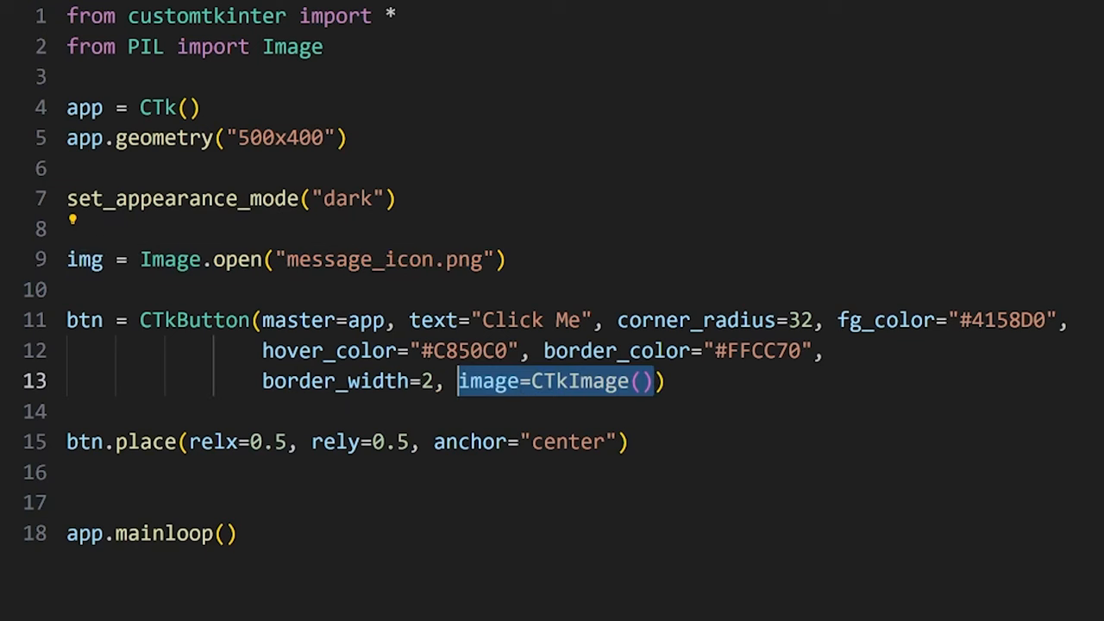
type("dark_image=img")
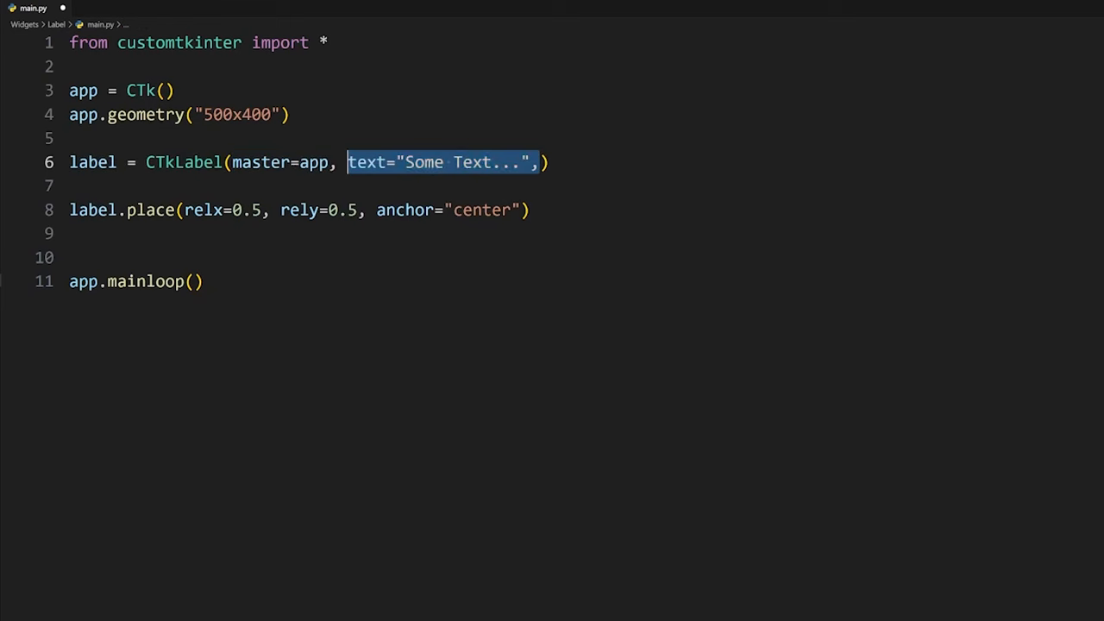
Step: Style the label with font=("Arial", 20) and text_color "#FFCC70"
type("font=(\"Arial\", 20),)")
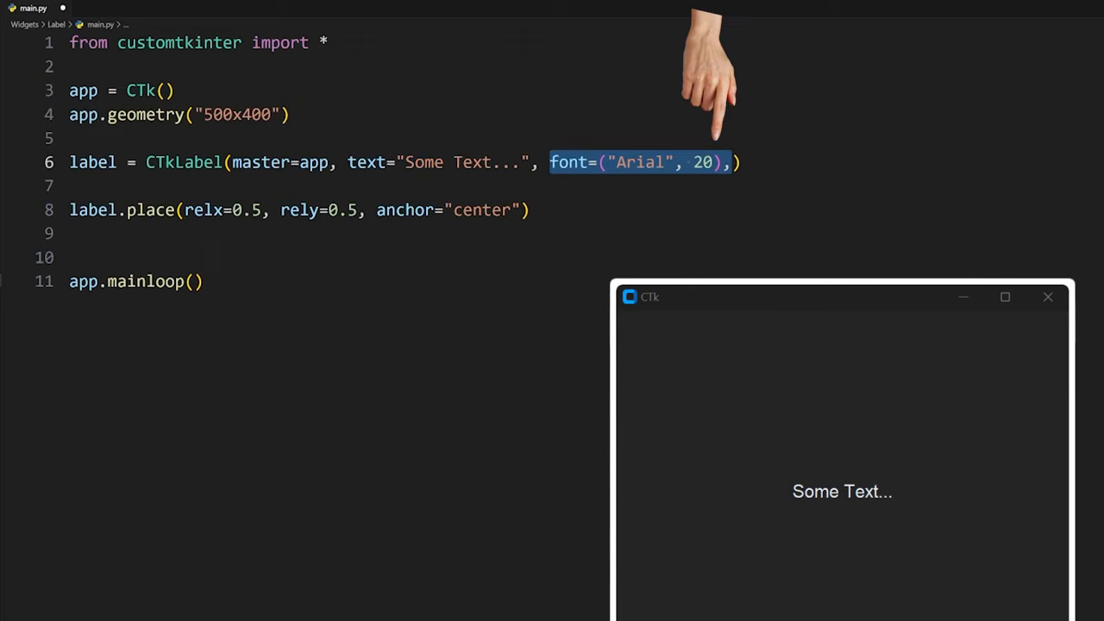
type("text_color=\"#FFCC70\"")
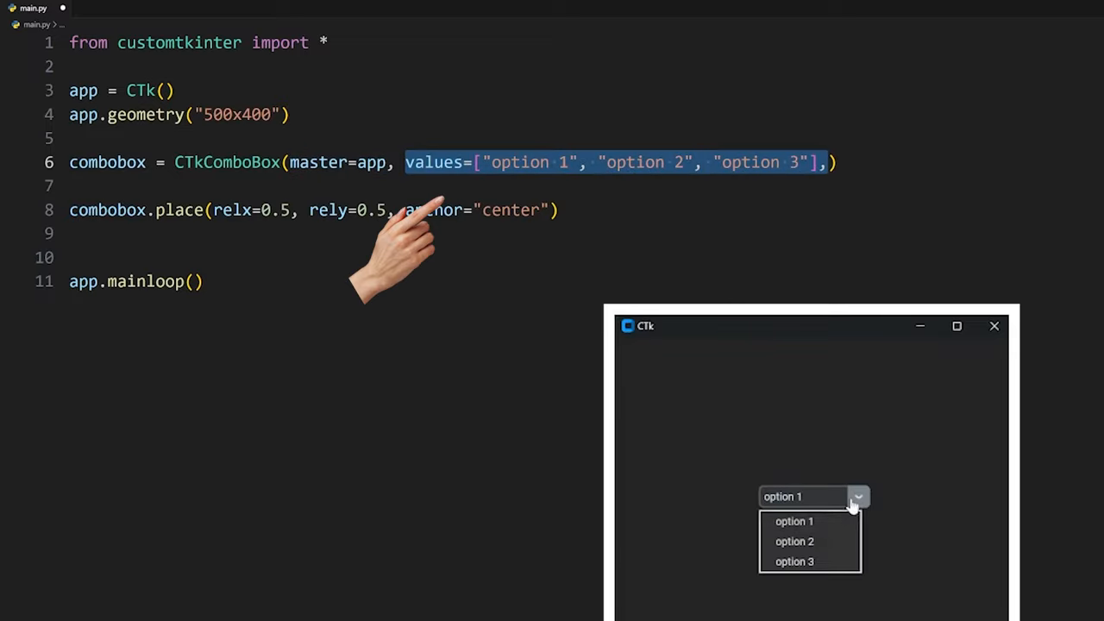
left_click(793, 562)
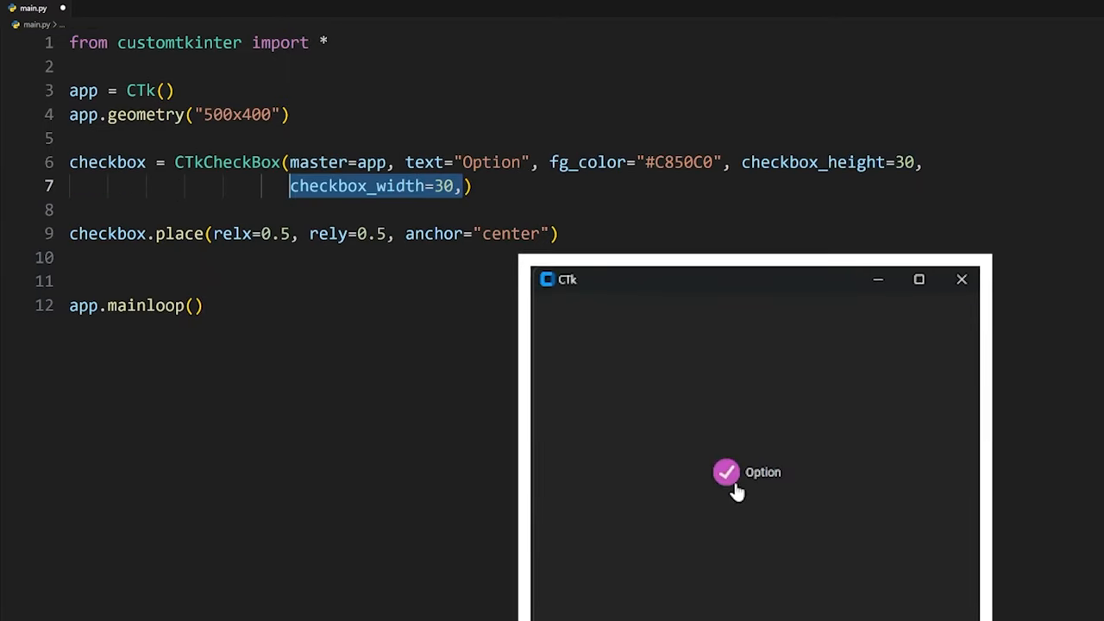
Step: Set the checkbox corner_radius=36, then give the slider from_=0 and orientation="vertical"
type("corner_radius=36")
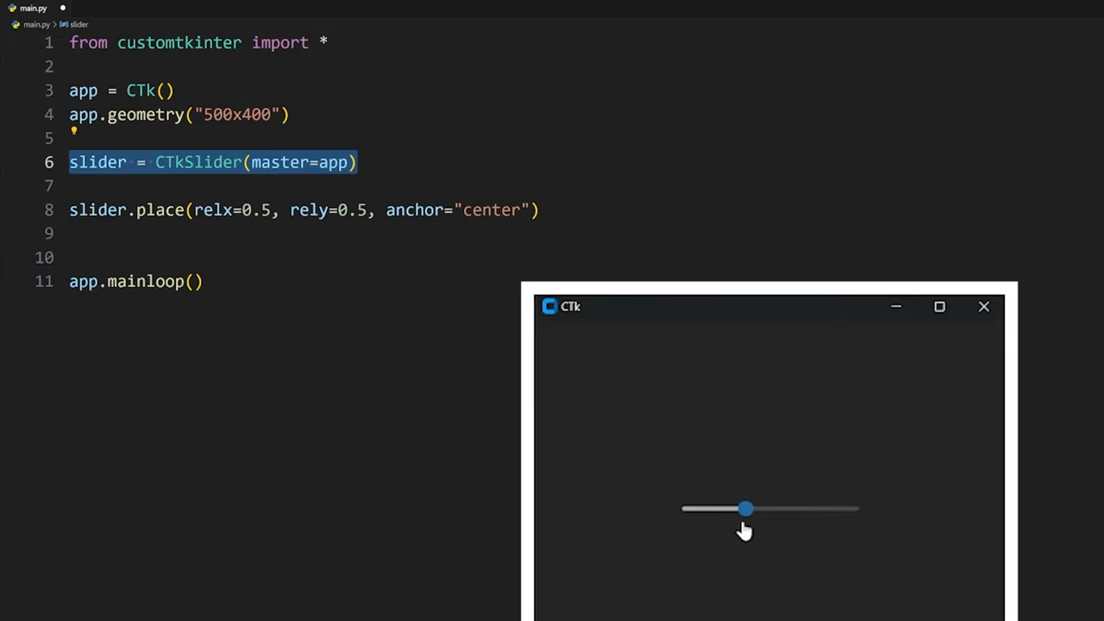
type("from_=0, to=100, number_of_steps=5,")
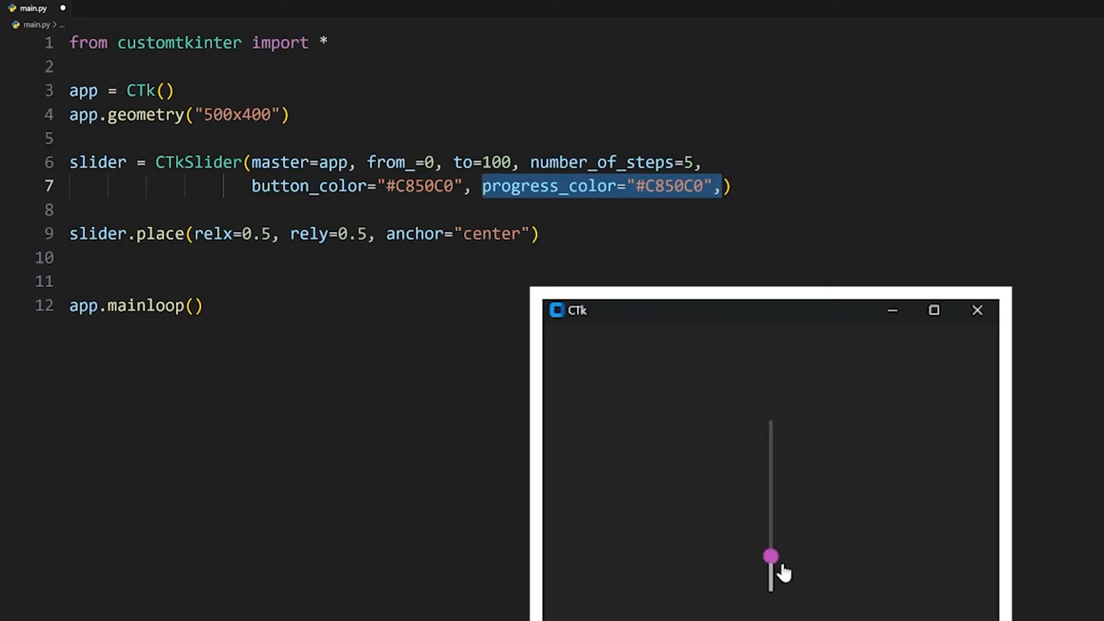
type("orientation=\"vertical\"")
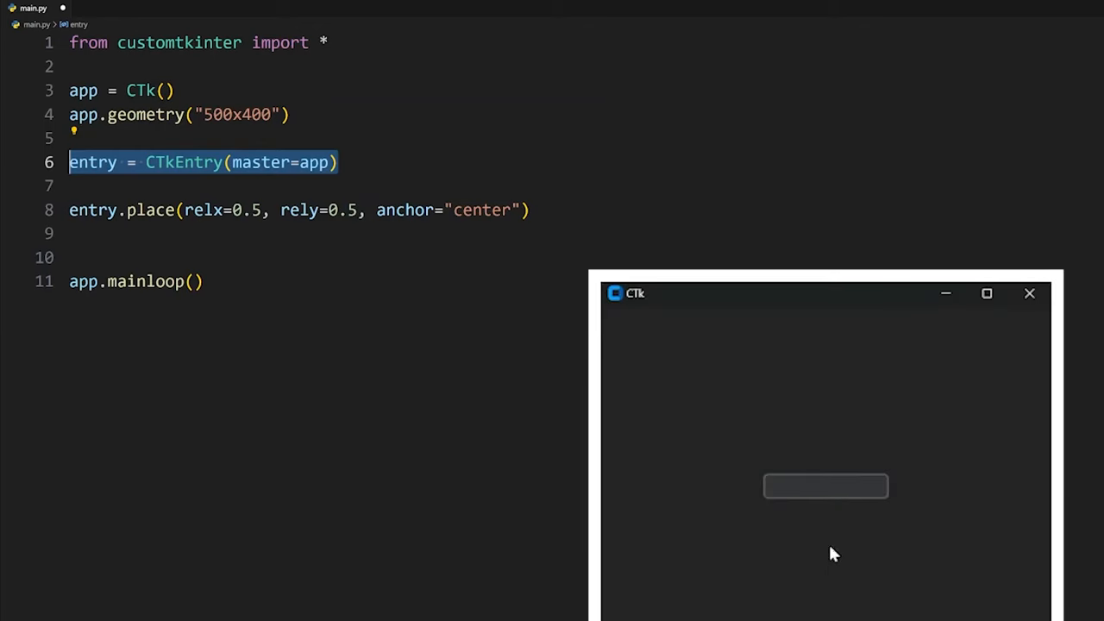
Step: Give the entry placeholder "Start typing..." and the textbox corner_radius=16 with border_color "#FFCC70"
type("placeholder_text=\"Start typing...\",")
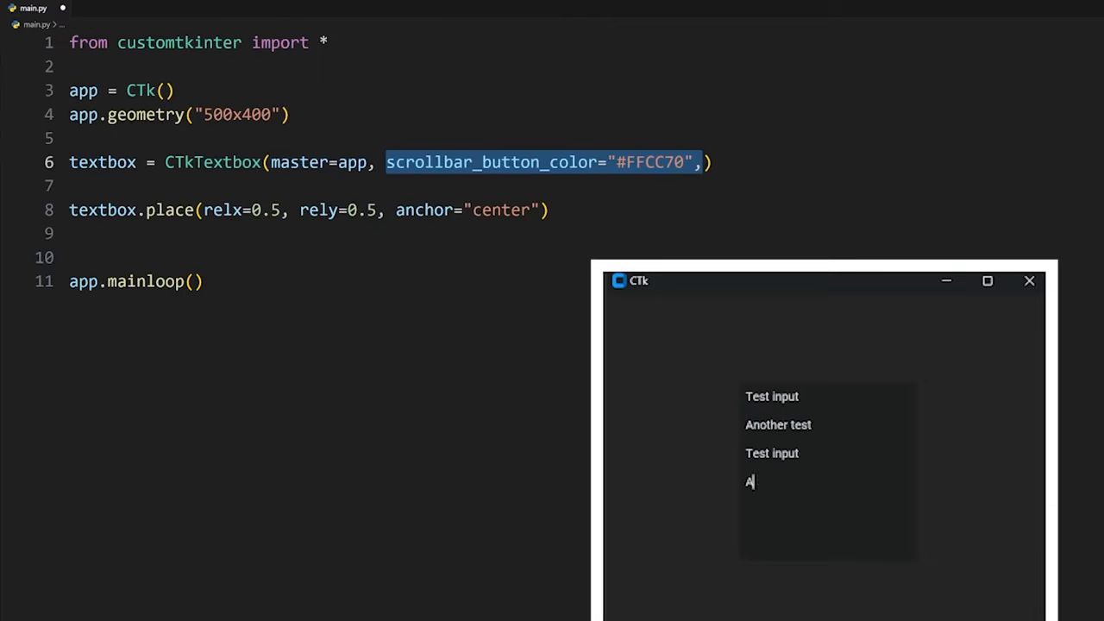
type("corner_radius=16, border_color=\"#FFCC70\",")
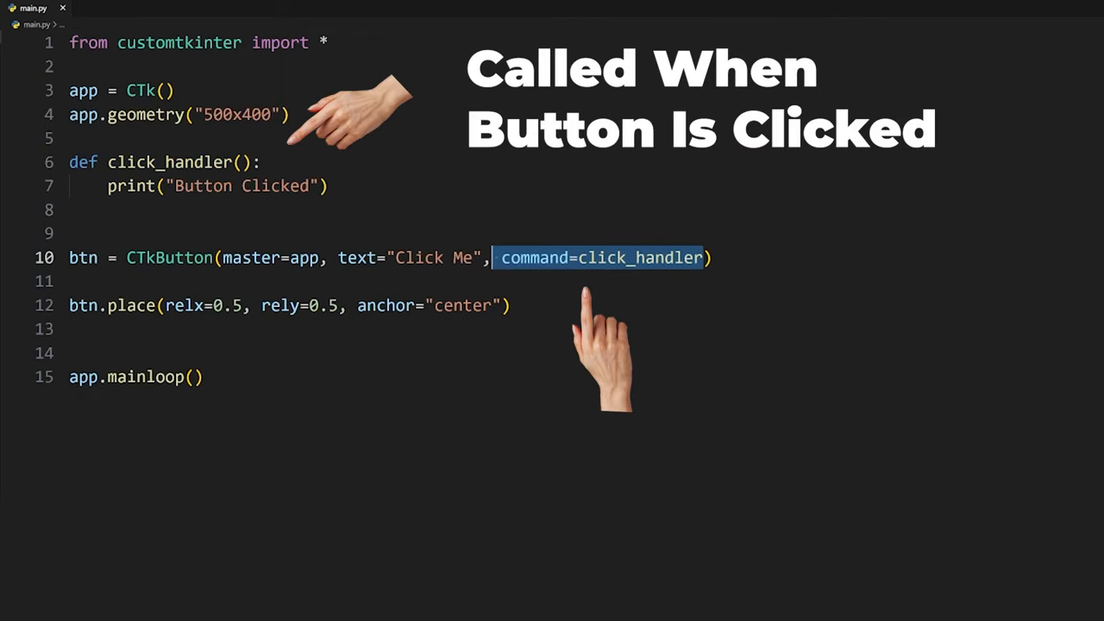
Step: Run the script and submit entered values so they print
left_click(570, 176)
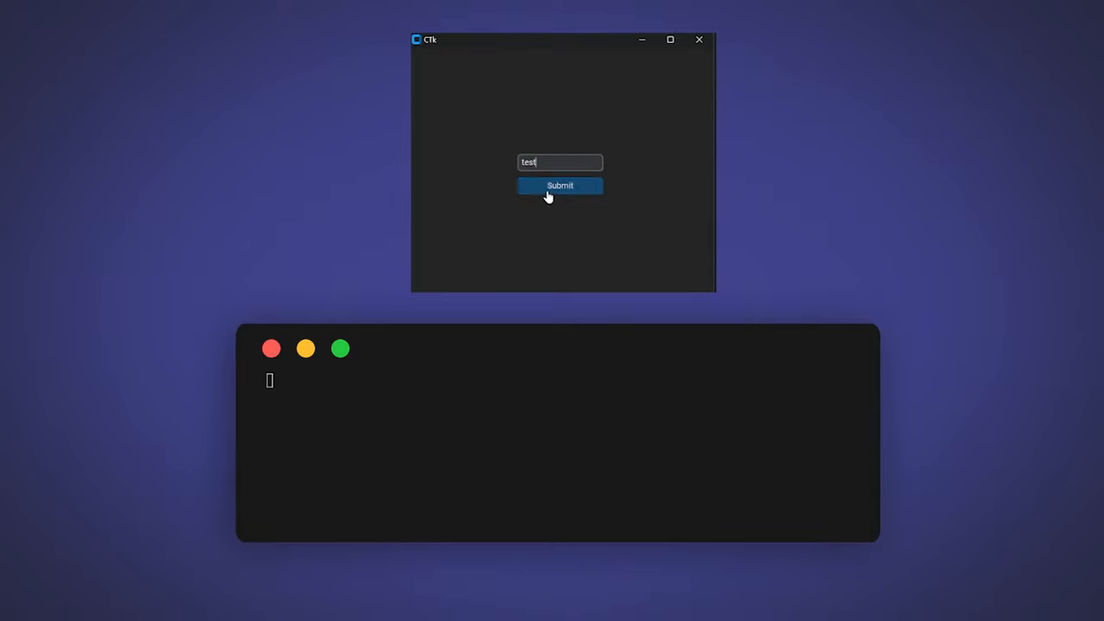
left_click(559, 186)
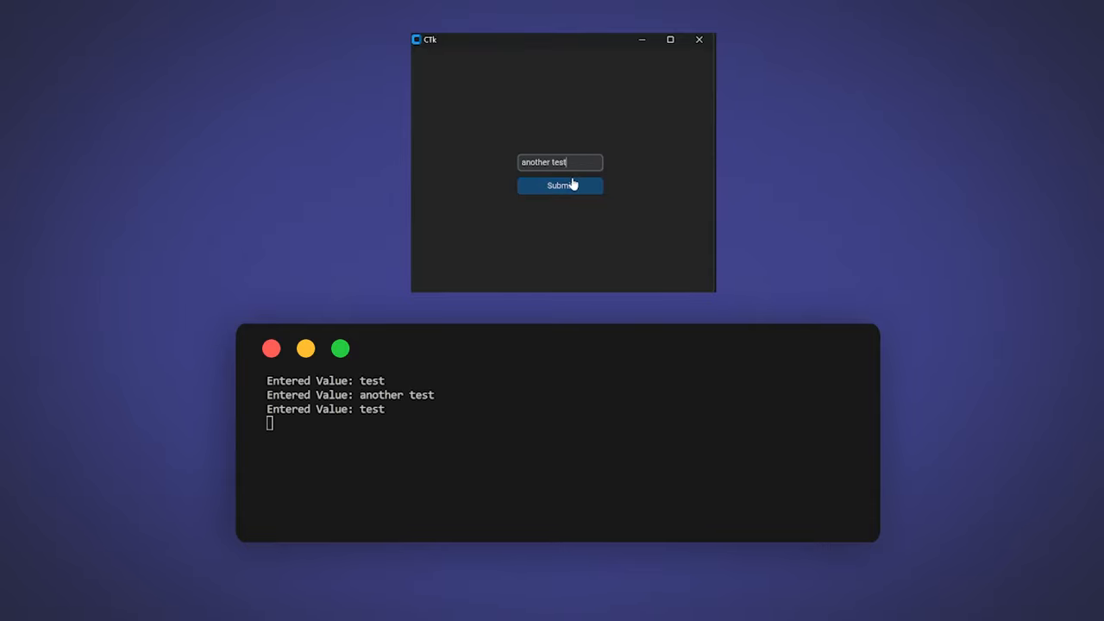
left_click(34, 7)
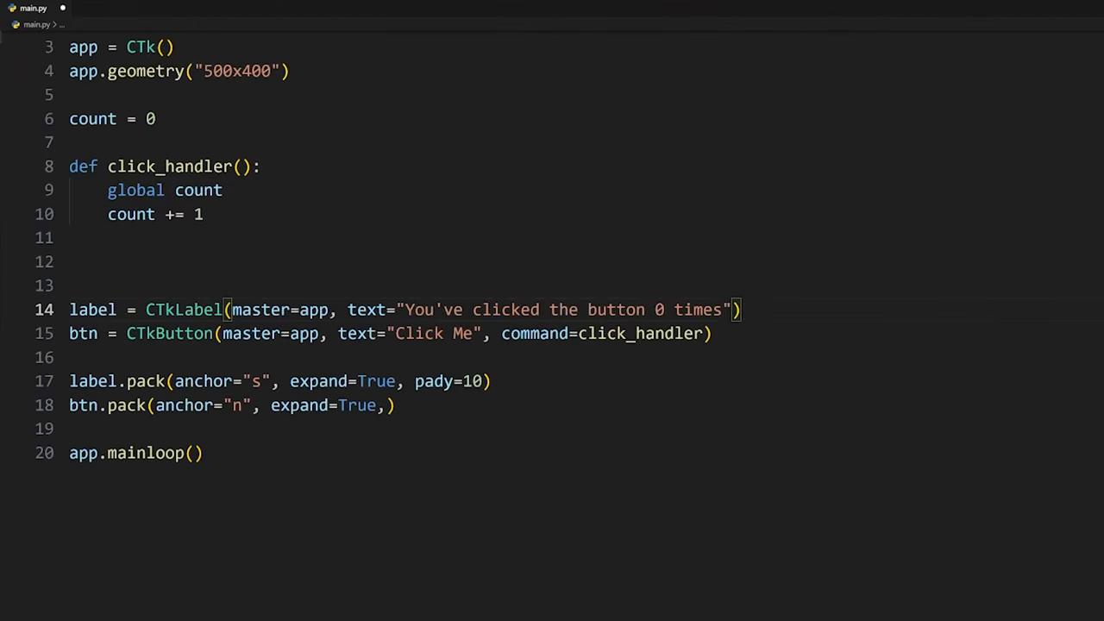
Step: Add label.configure with f"You've clicked the button {count} times" and click the button to see the count rise
type("label.configure(text=")
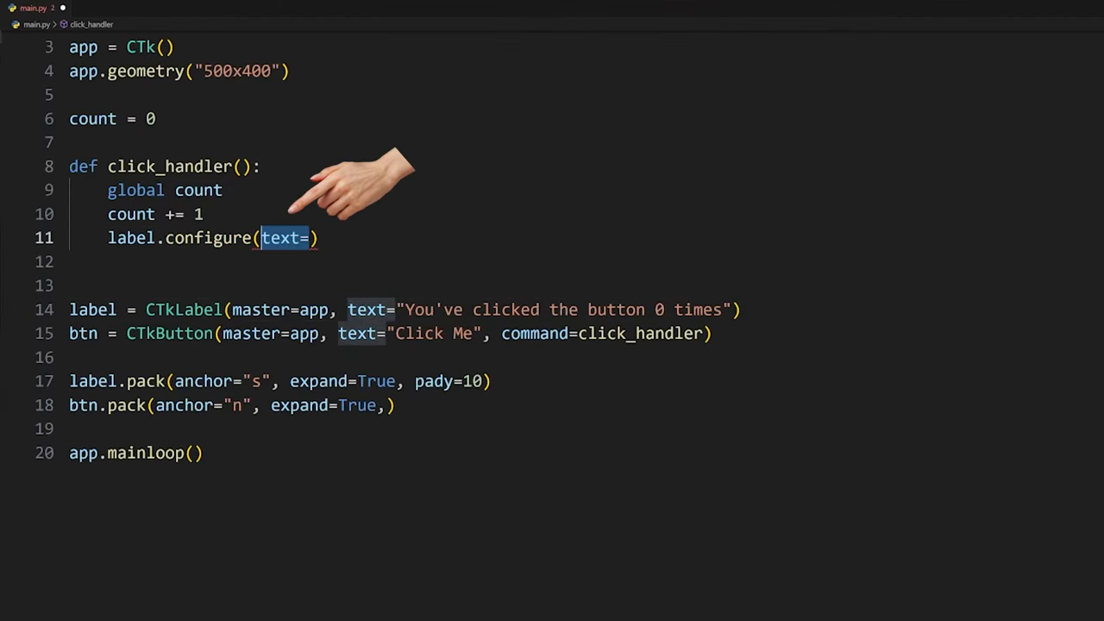
type("f\"You've clicked the button {count} times\"")
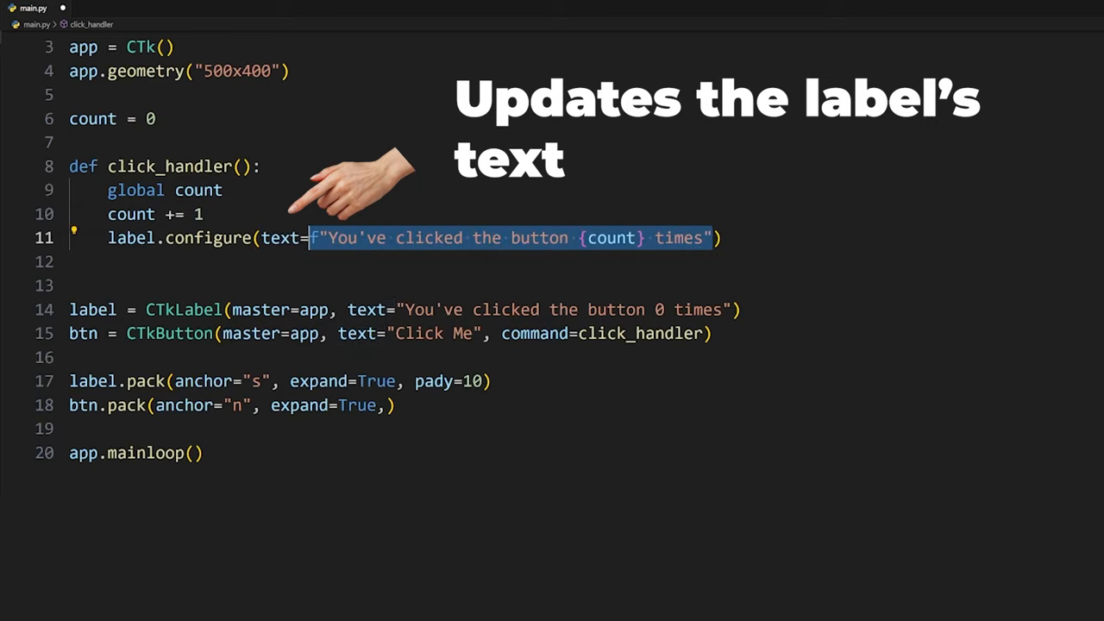
left_click(545, 350)
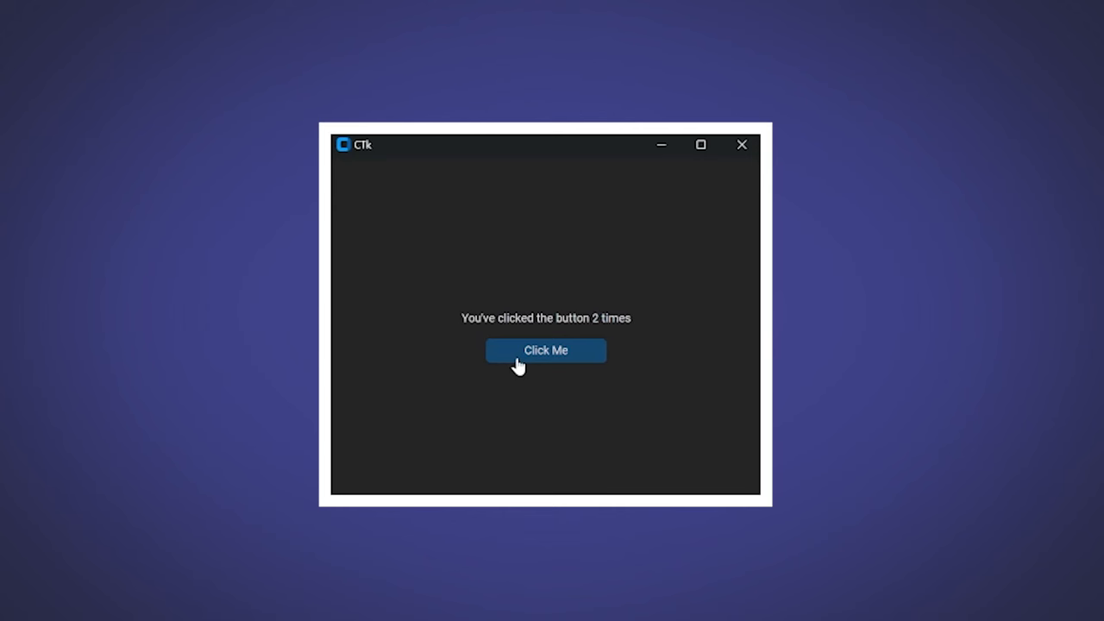
left_click(545, 350)
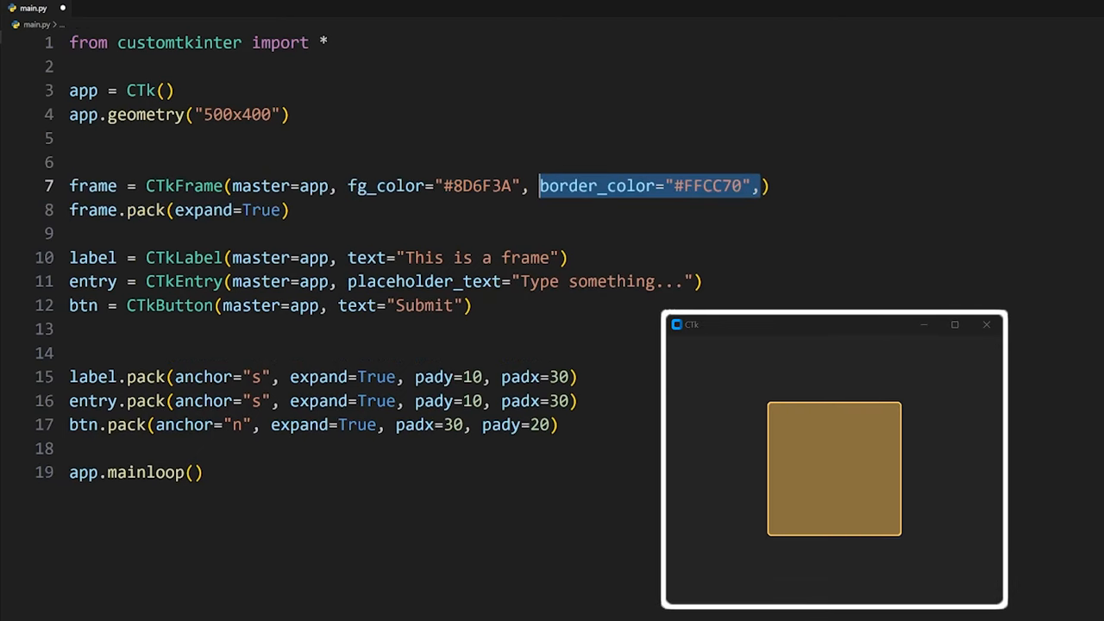
Step: Give the scrollable frame border_width=2, "Another Widget" buttons, vertical orientation and scrollbar_button_color "#FFCC70"
type("border_width=2")
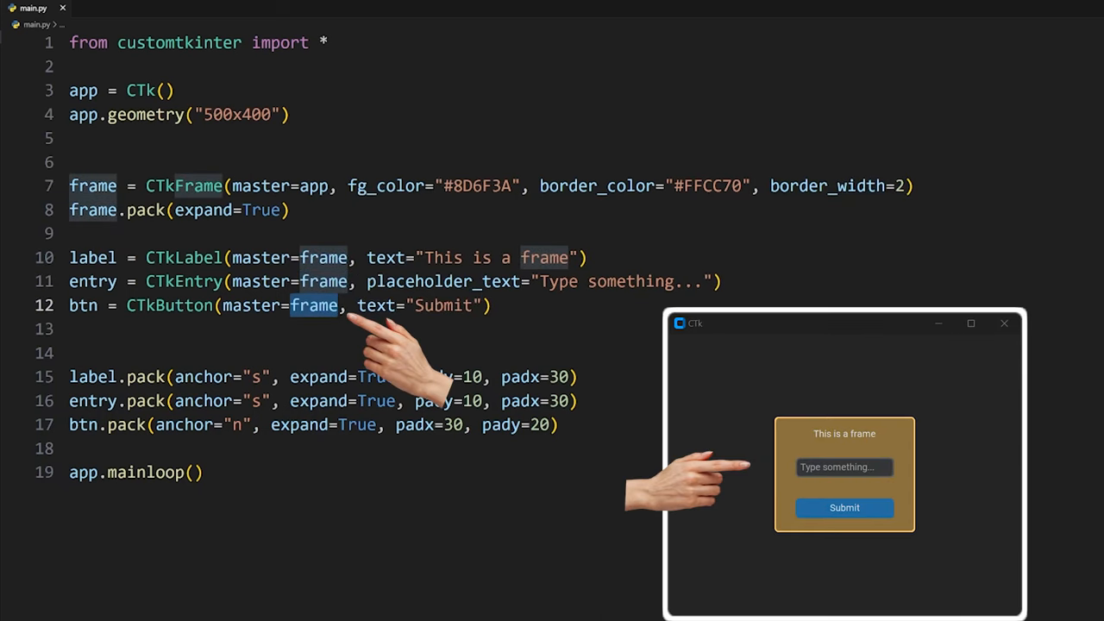
type("CTkButton(master=frame, text=\"Another Widget\").pack(expand=True, padx=30, pady=20)")
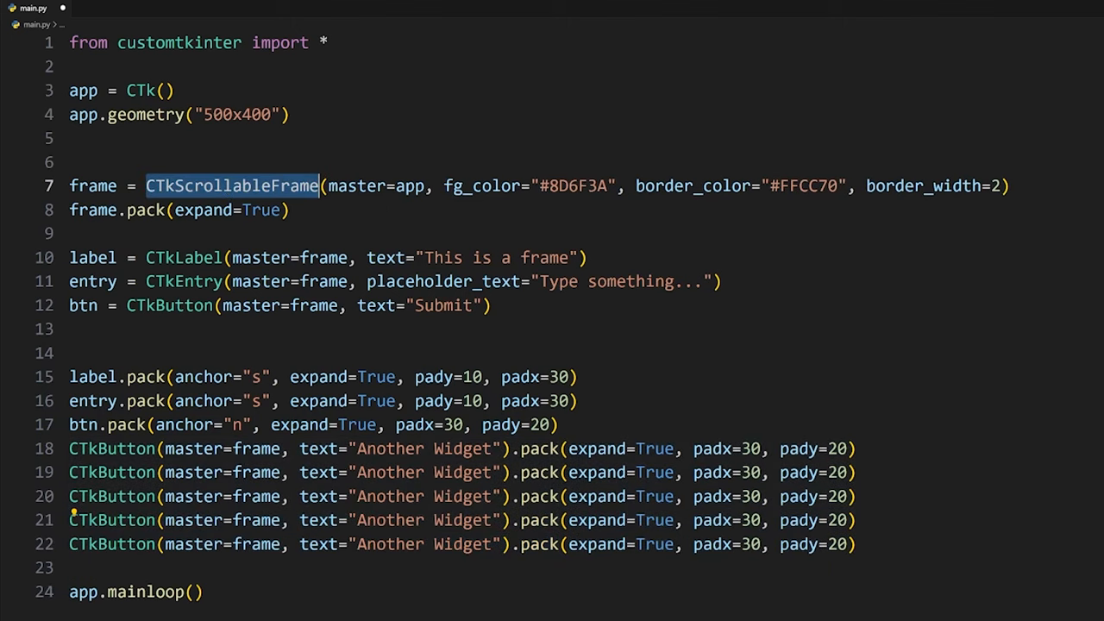
type("orientation=\"vertical\",)")
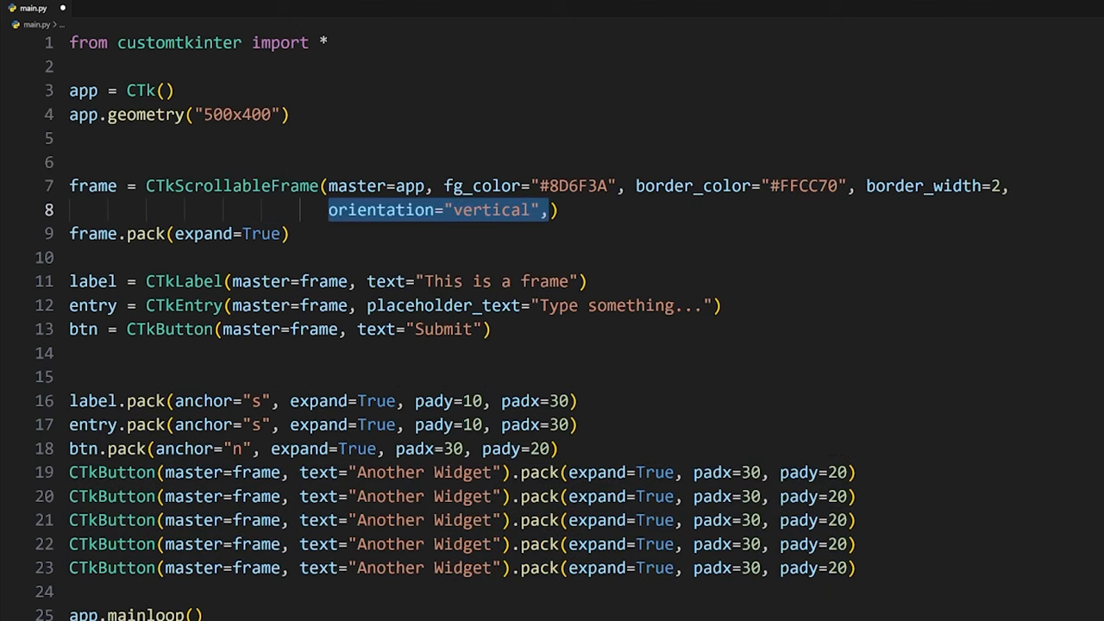
type("scrollbar_button_color=\"#FFCC70\"")
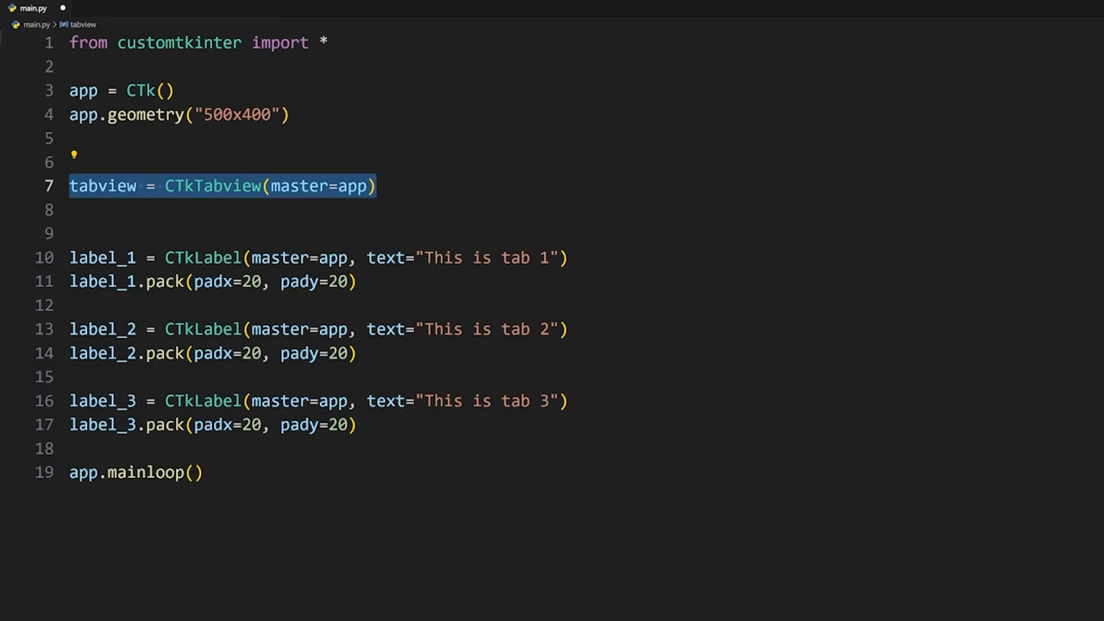
Step: Pack the tabview with padx/pady 20 and reference tabview.tab("Tab 1") for the labels
type("tabview.pack(padx=20, pady=20)")
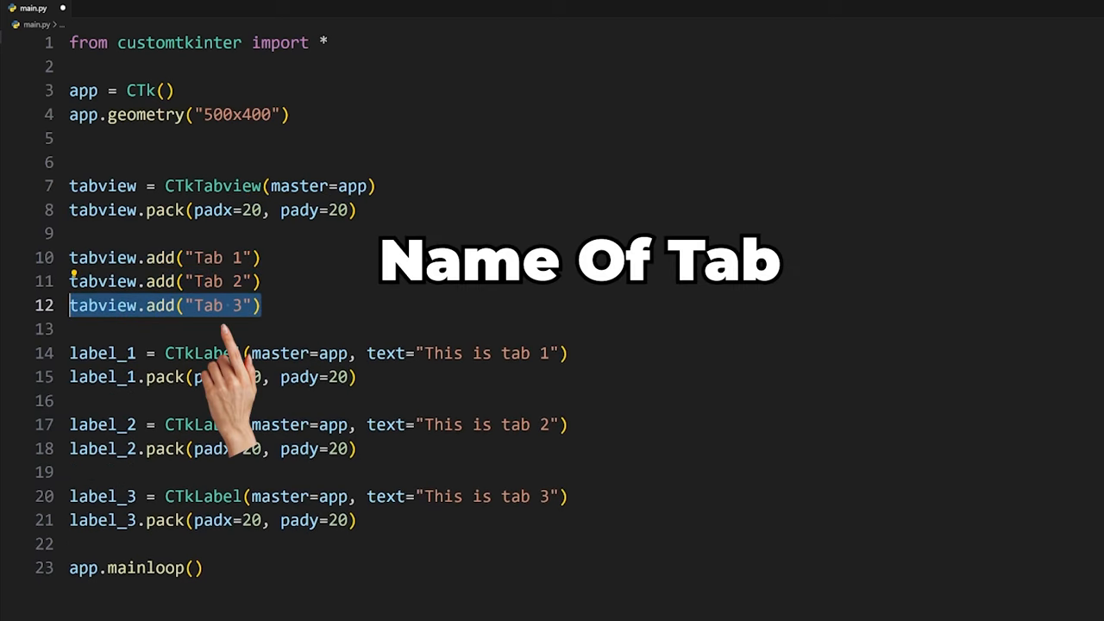
type("tabview.tab(\"Tab 1\")")
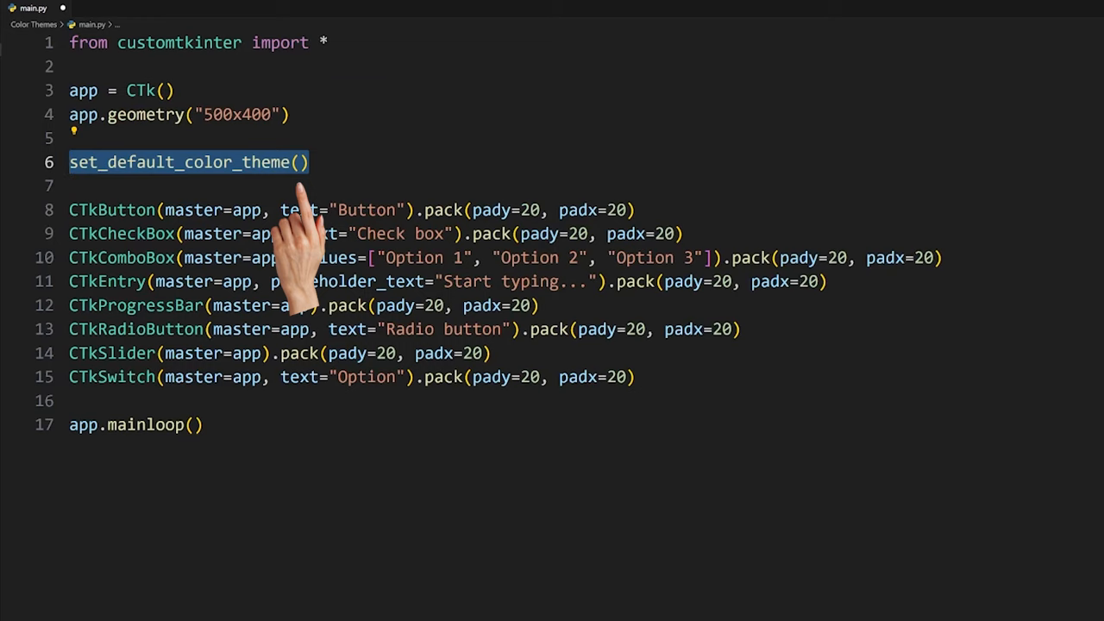
Step: Pass "blue" to set_default_color_theme() so the widget window uses the blue theme
type("\"blue\"")
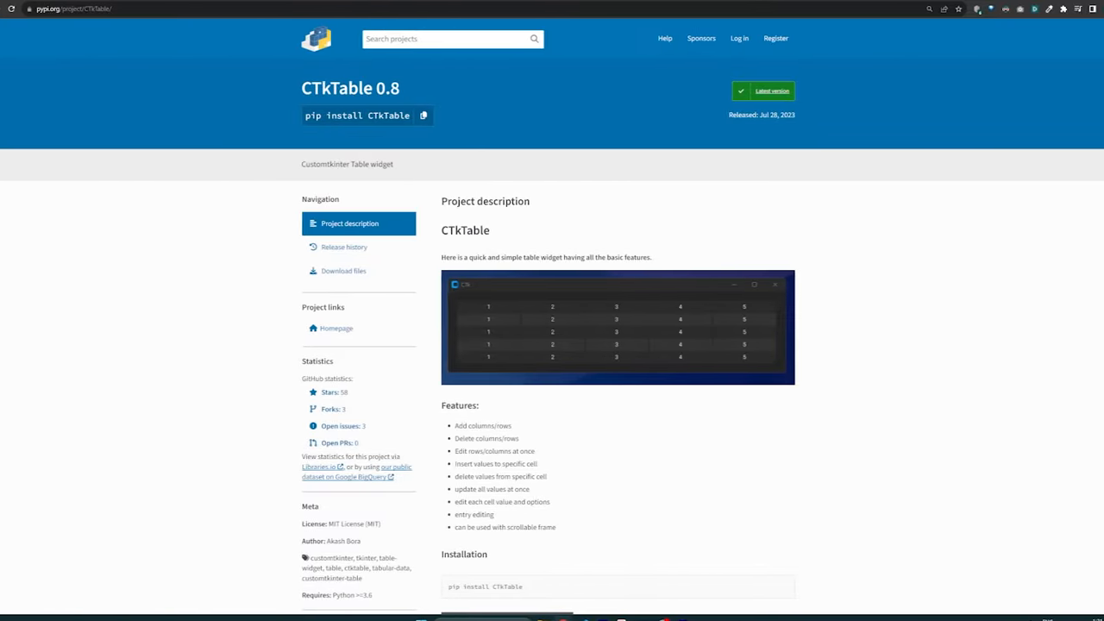
Step: Scroll the CTkTable page past the usage example to the methods list and arguments table
scroll("down", 3)
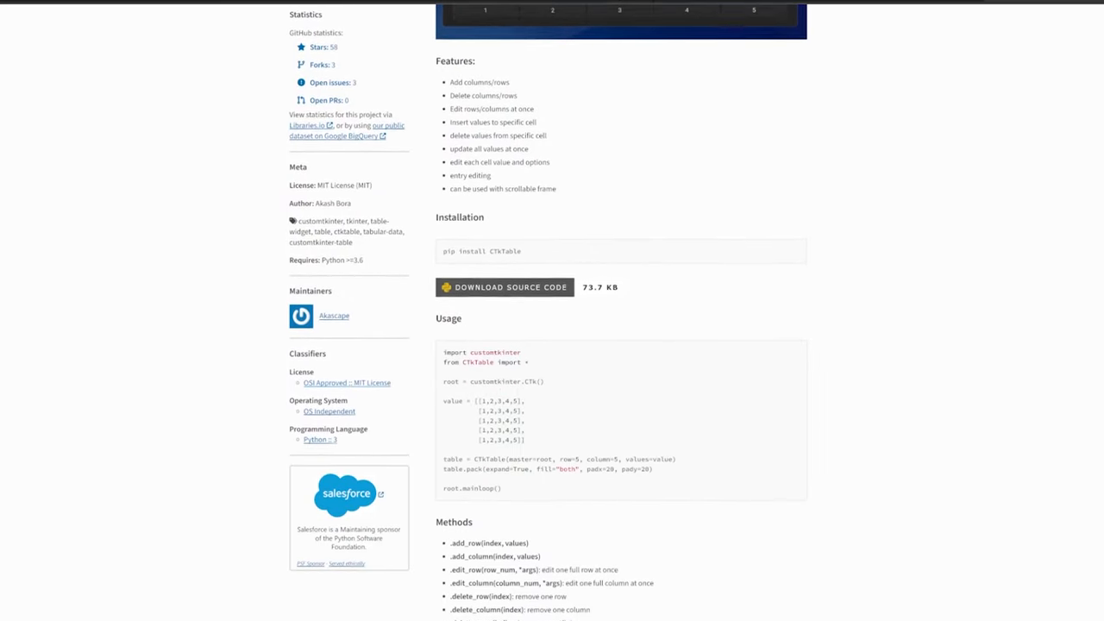
scroll("down", 3)
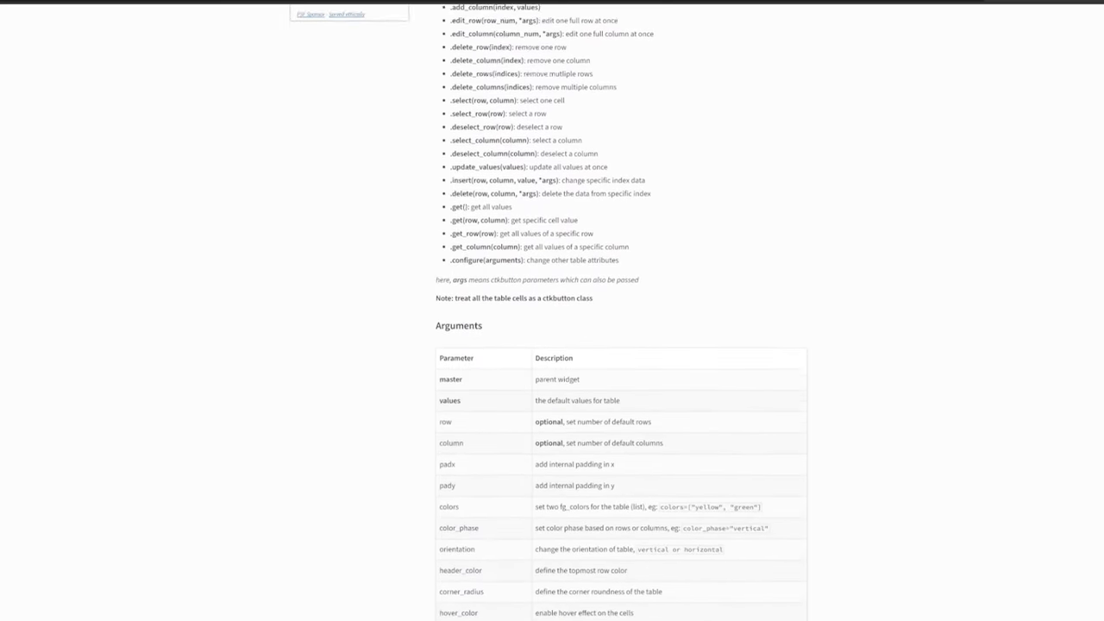